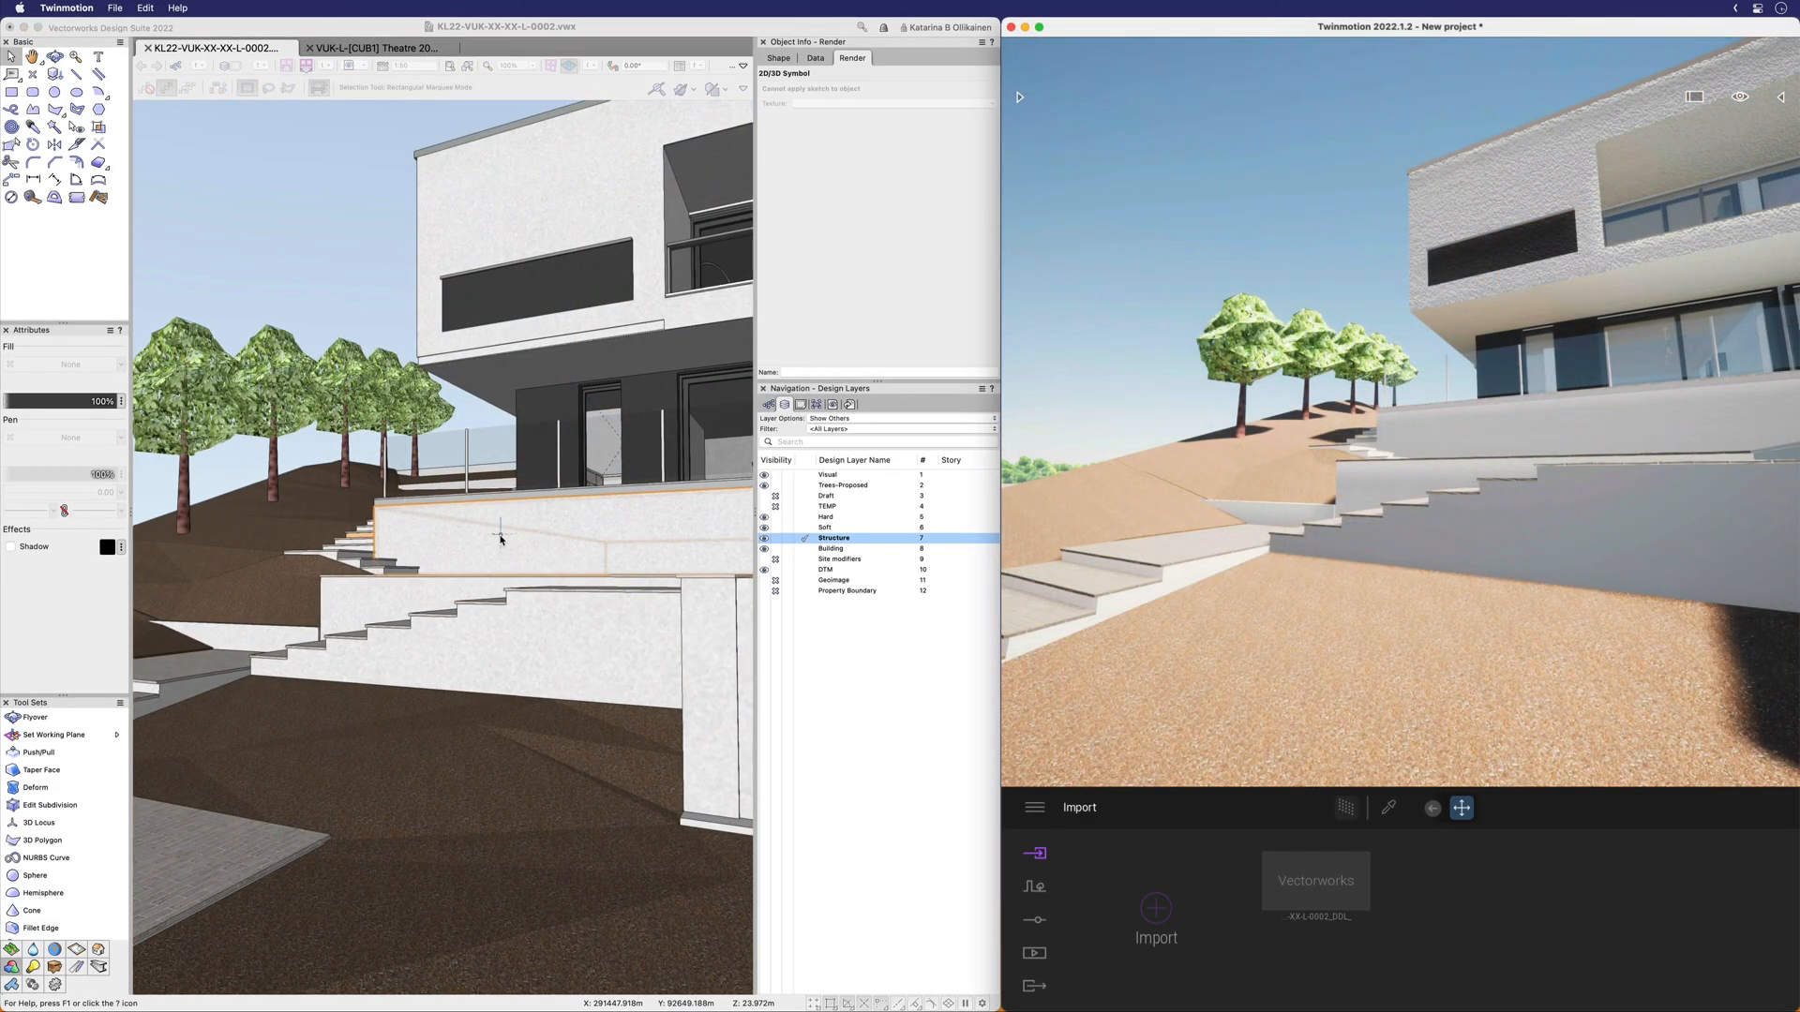
Activate the Datasmith Direct Link tool on the full hillside house model
{"action": "left_click", "coordinate": [40, 752]}
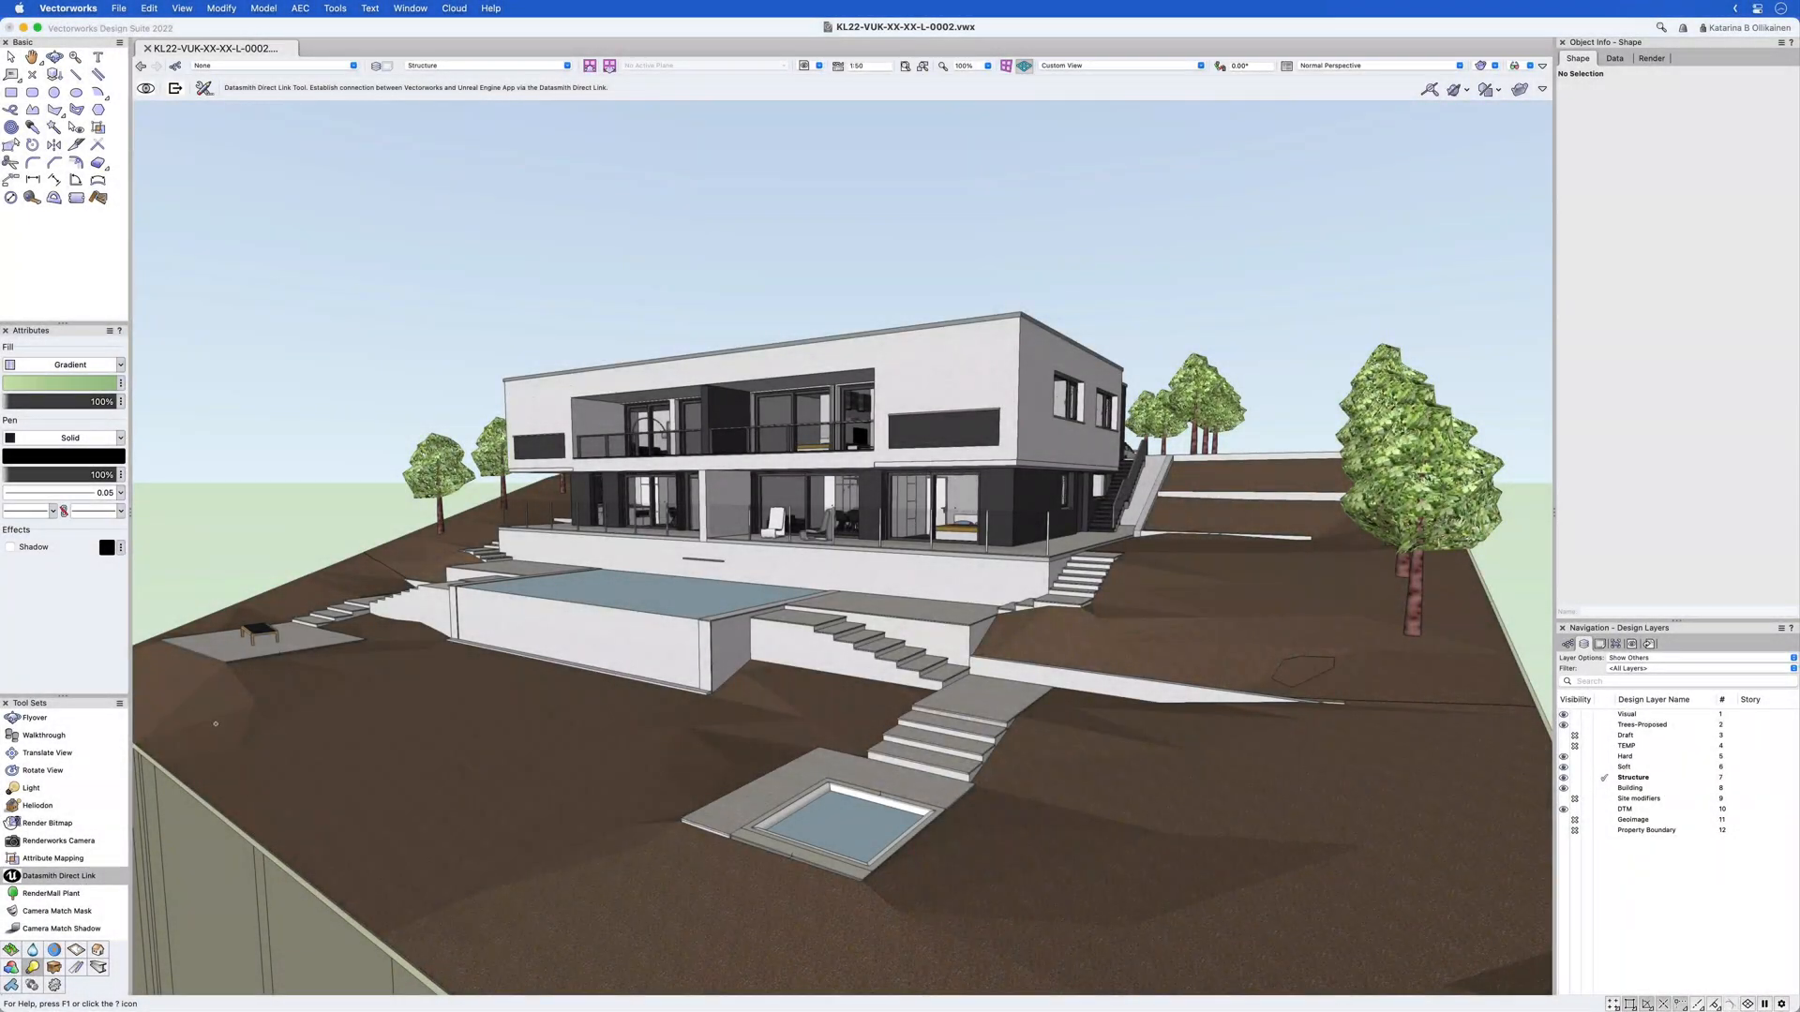
In Direct Link preferences, select a custom output path and open the folder chooser
{"action": "left_click", "coordinate": [205, 90]}
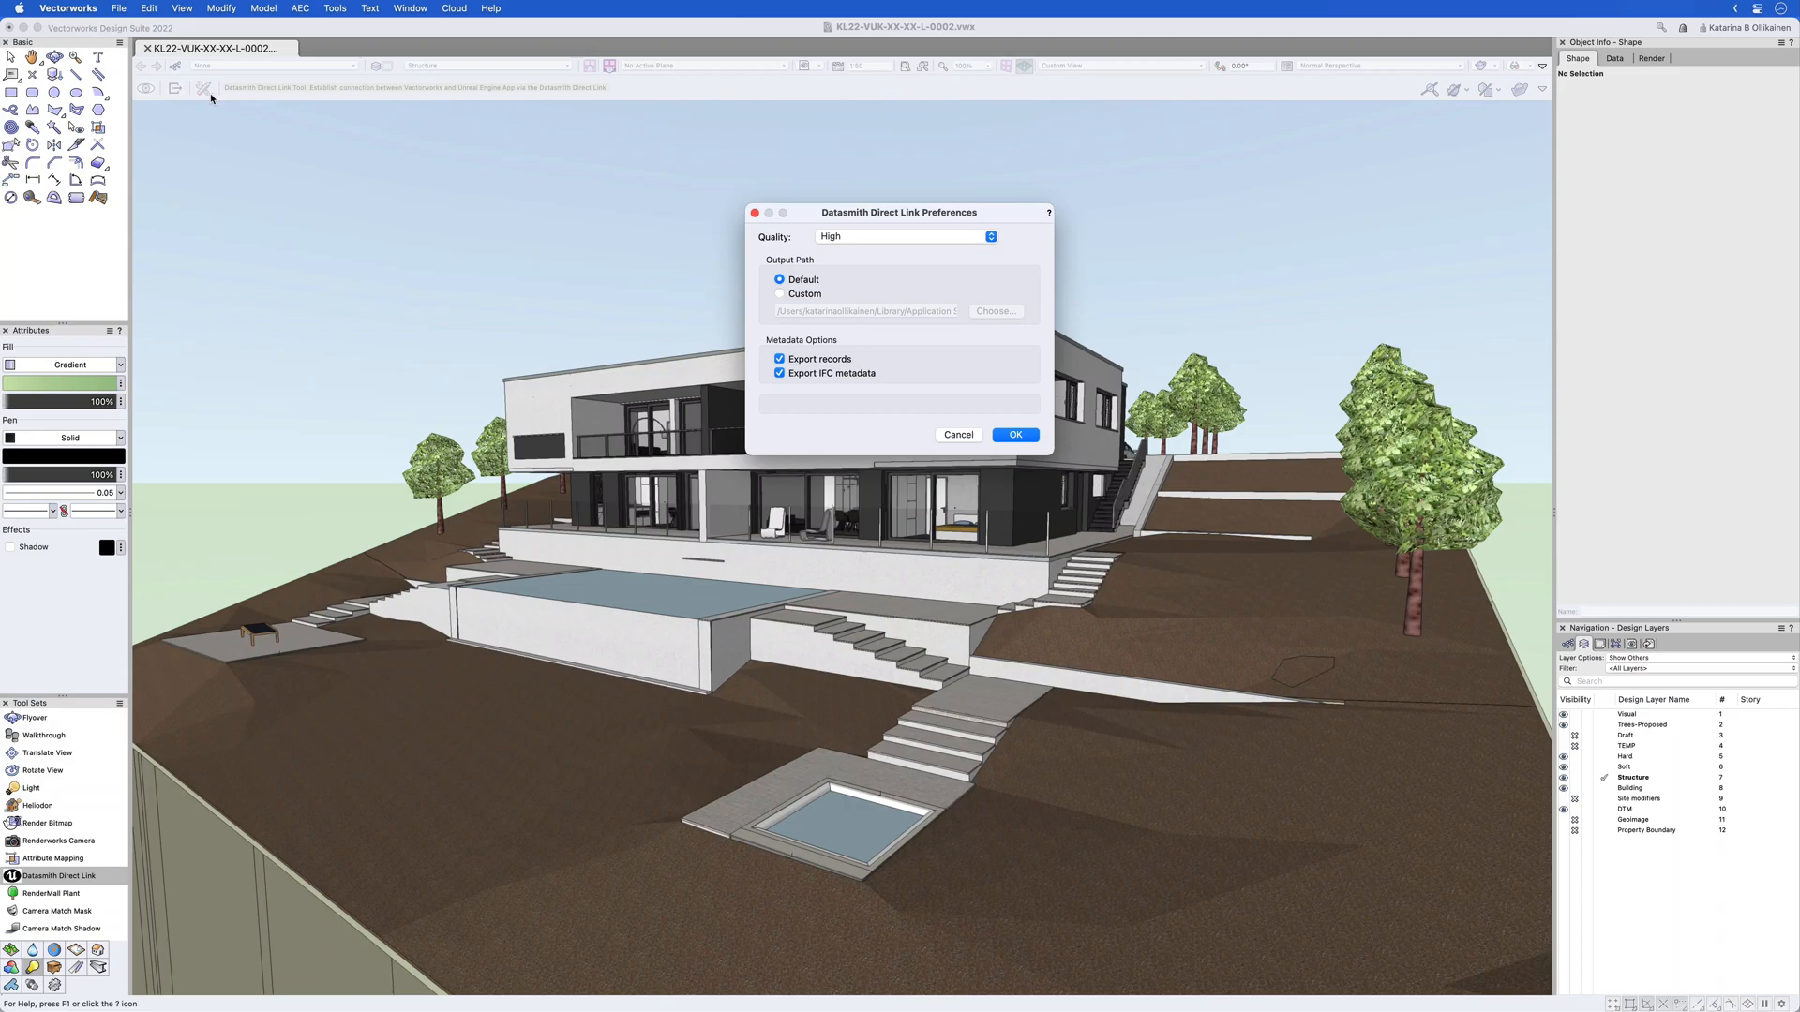
{"action": "left_click", "coordinate": [781, 293]}
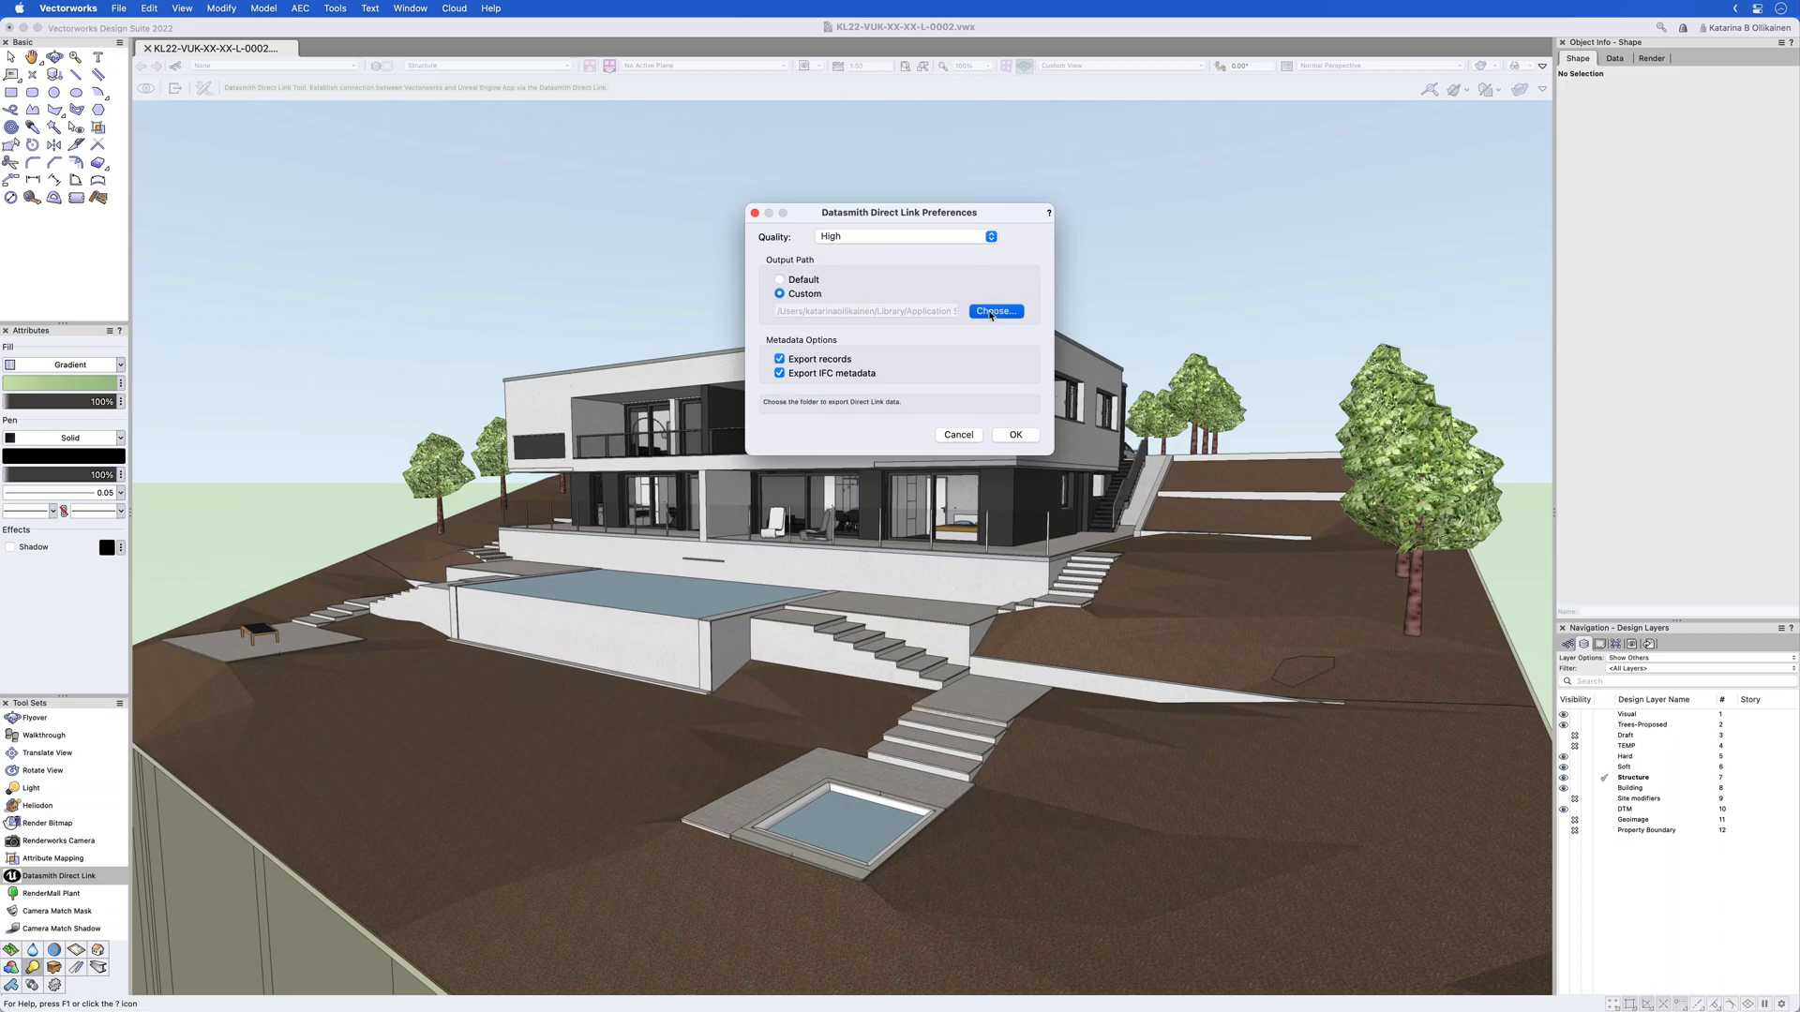
{"action": "left_click", "coordinate": [994, 311]}
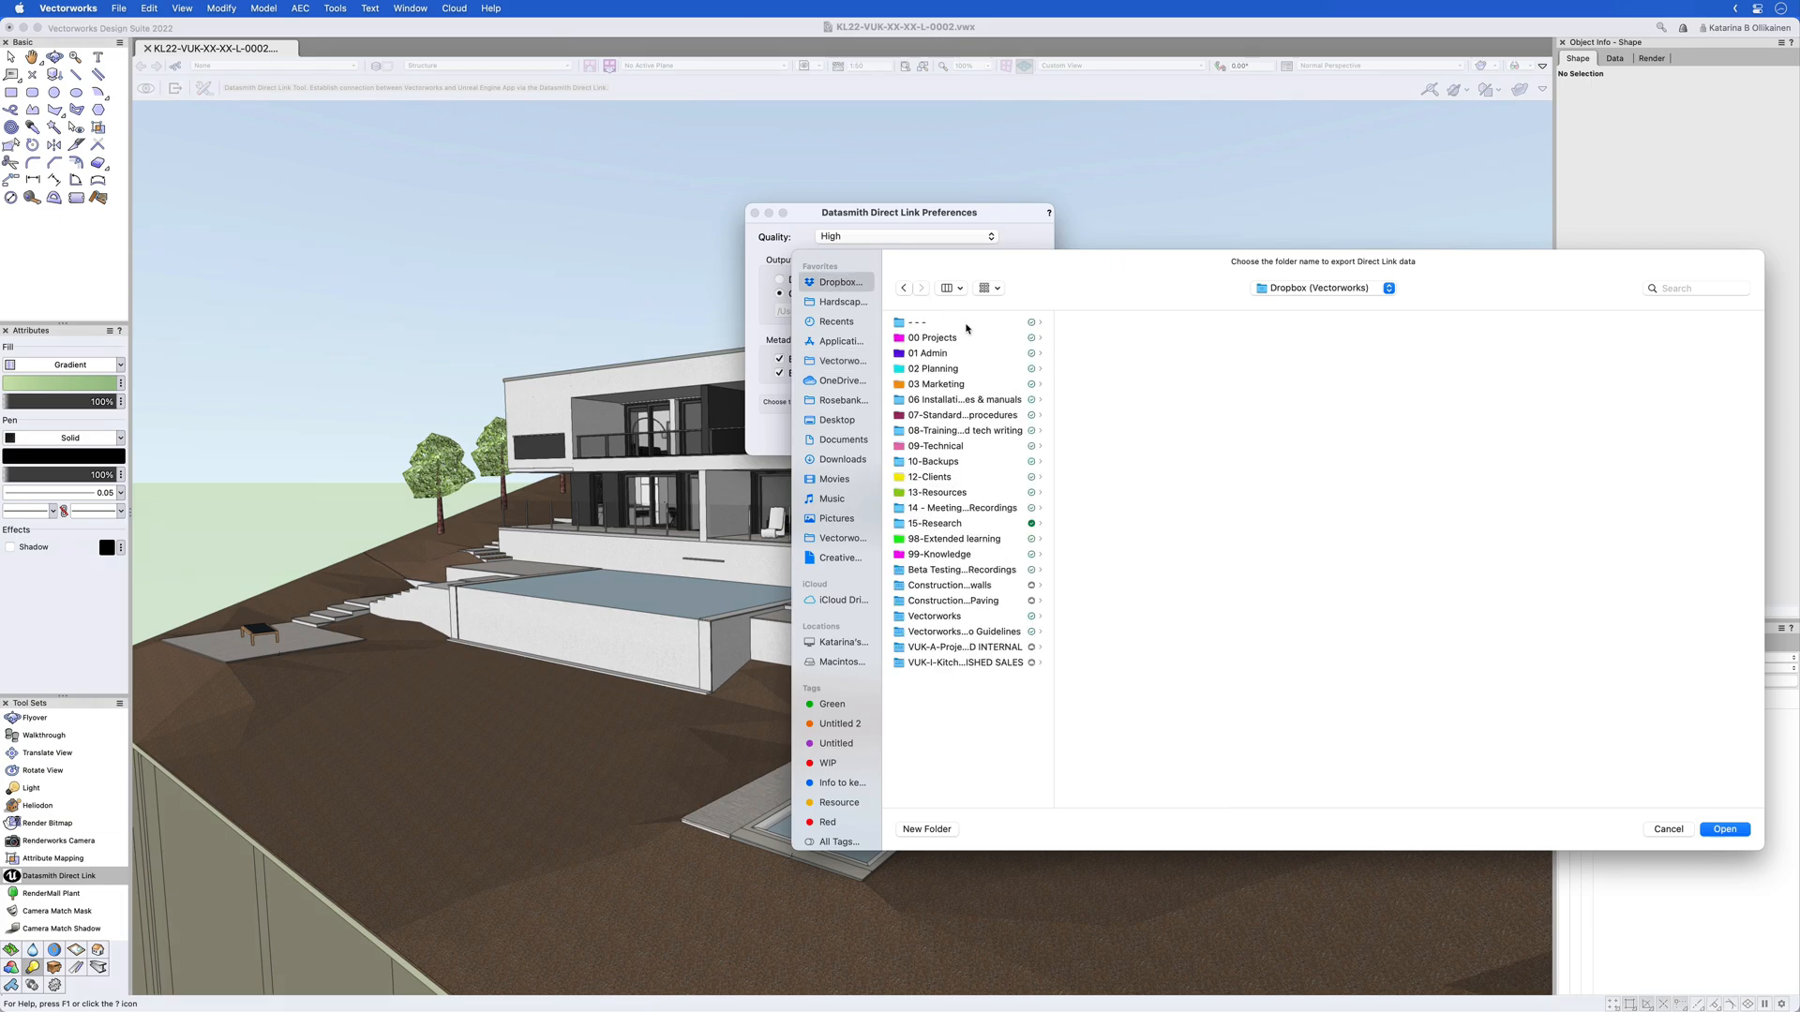
Choose 00 Projects > VUK-KL22 Hilltop [KL22] as the export folder
{"action": "left_click", "coordinate": [932, 338]}
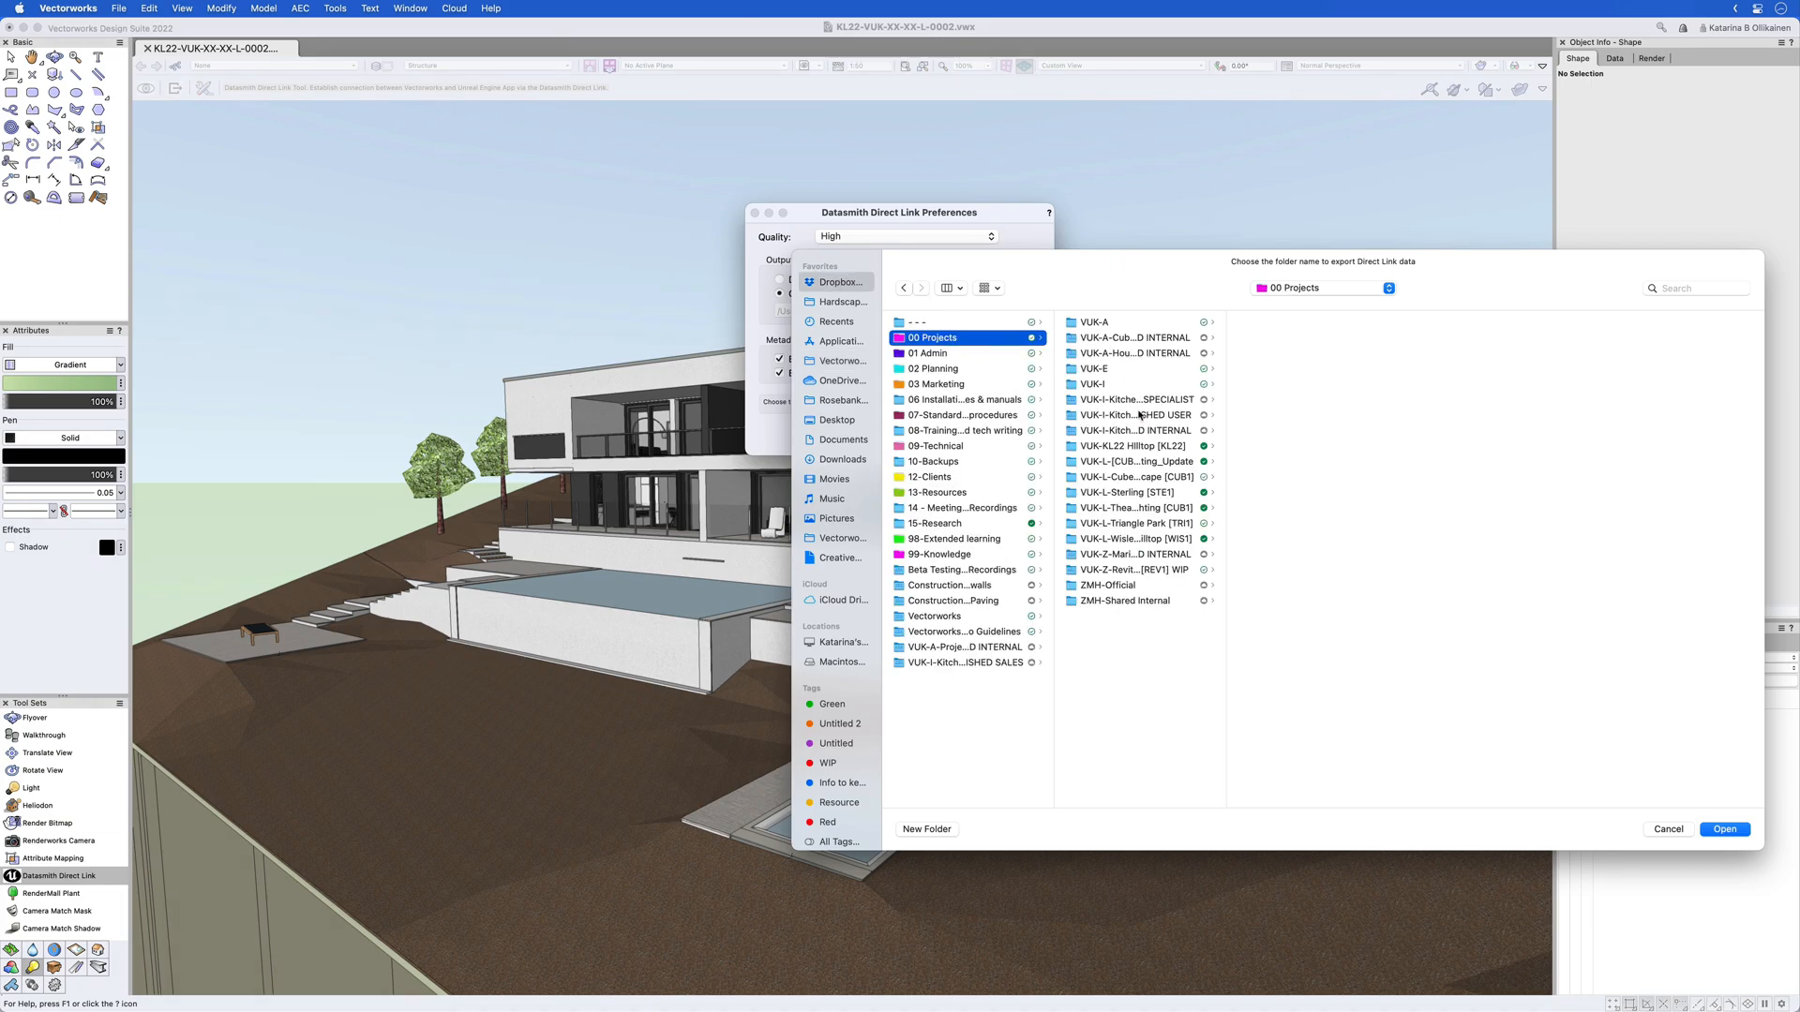
{"action": "left_click", "coordinate": [1131, 446]}
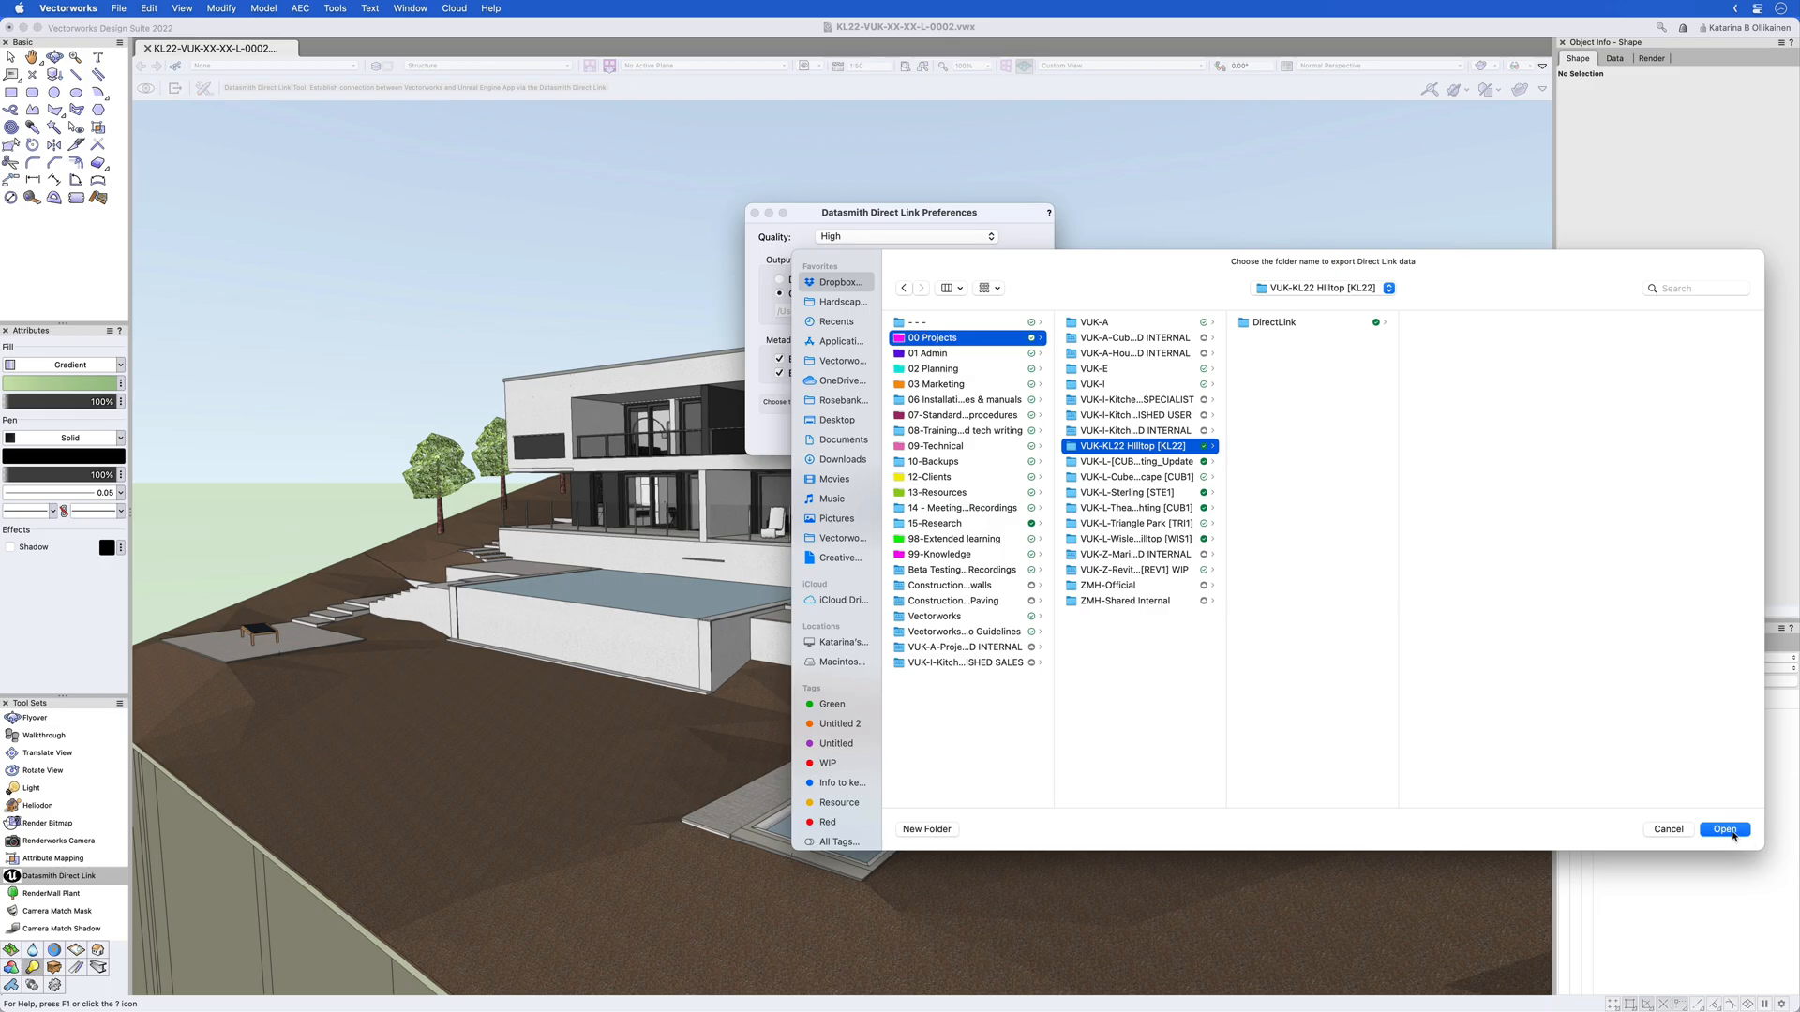
{"action": "left_click", "coordinate": [1724, 828]}
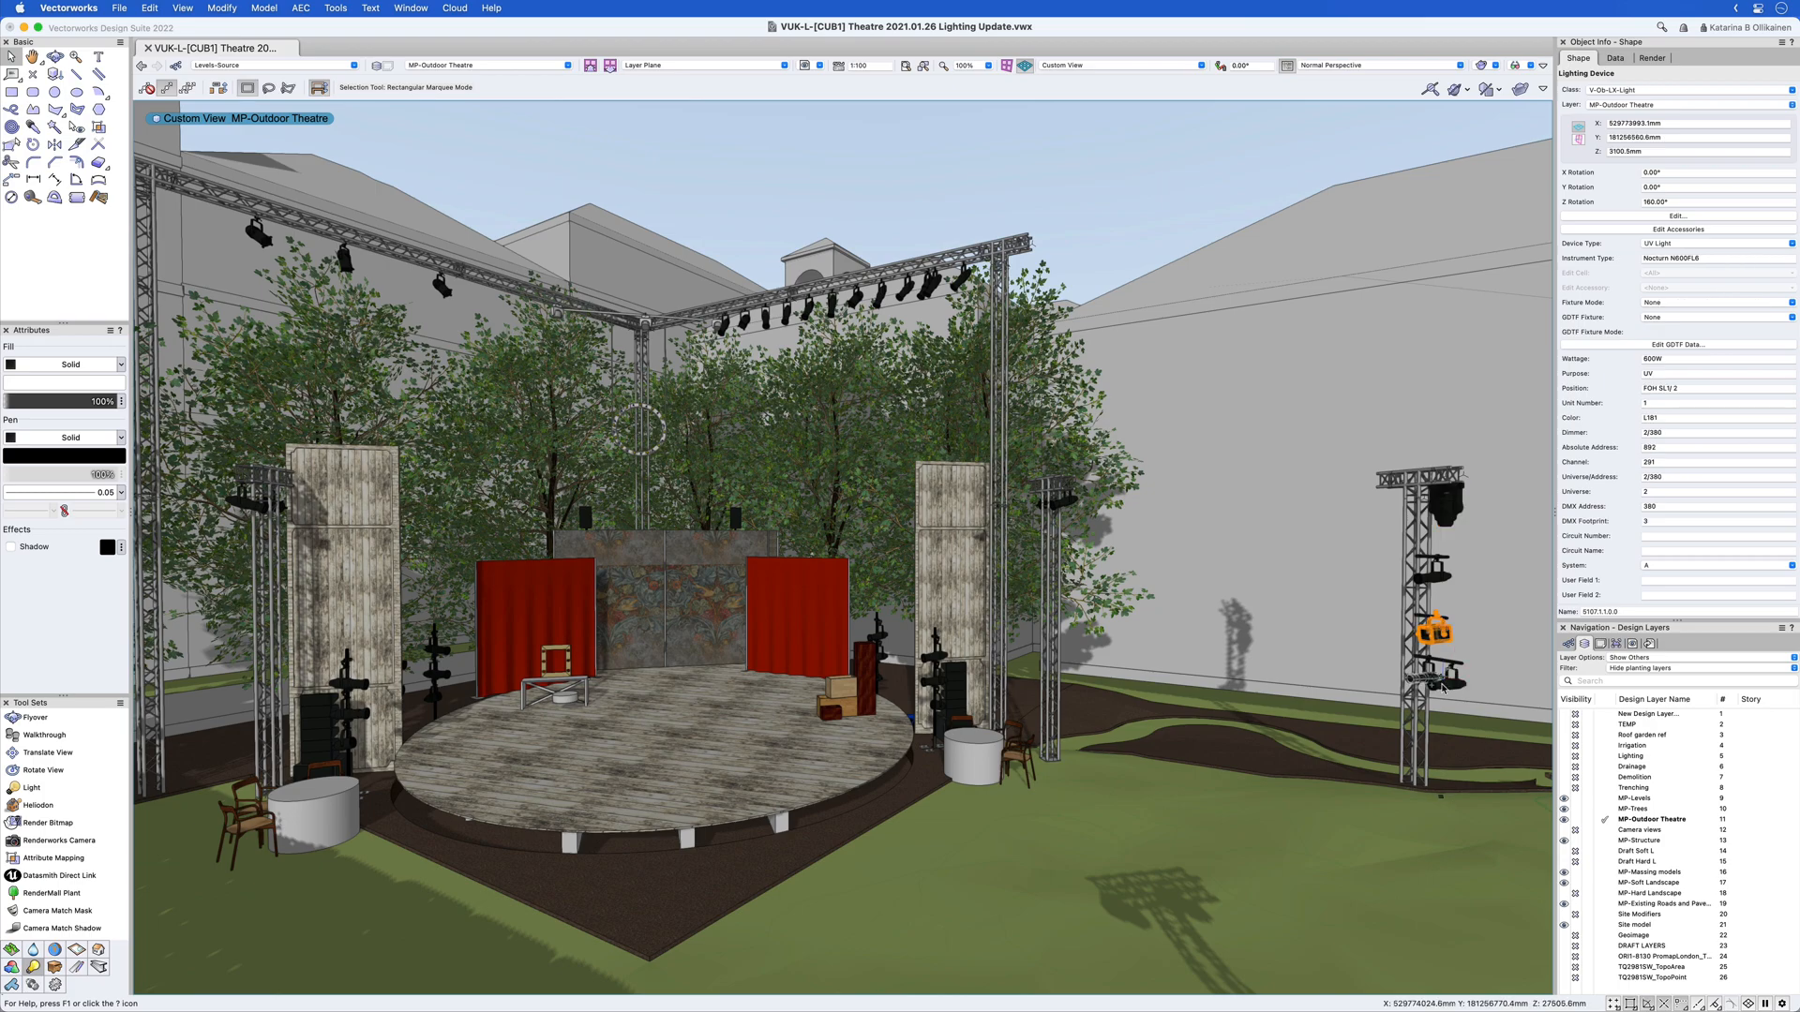
Inspect a stage light and the truss records in Object Info, then activate Datasmith Direct Link
{"action": "left_click", "coordinate": [1446, 675]}
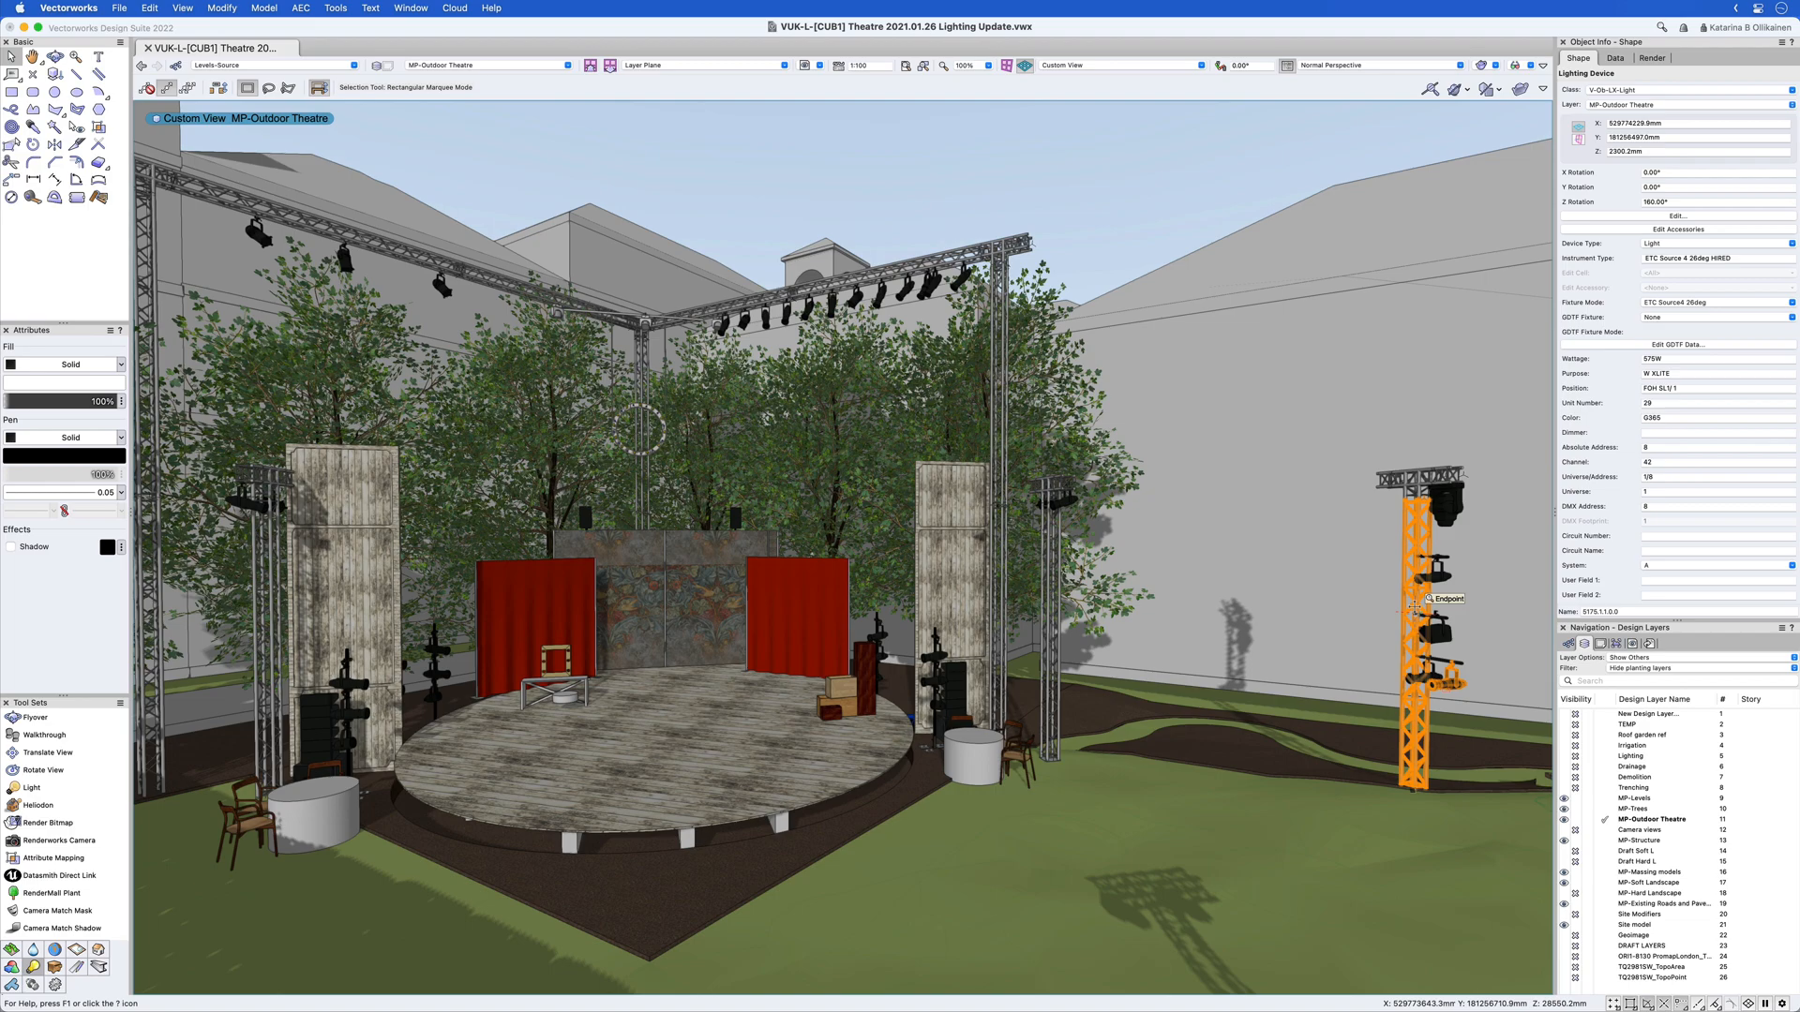
{"action": "left_click", "coordinate": [1406, 677]}
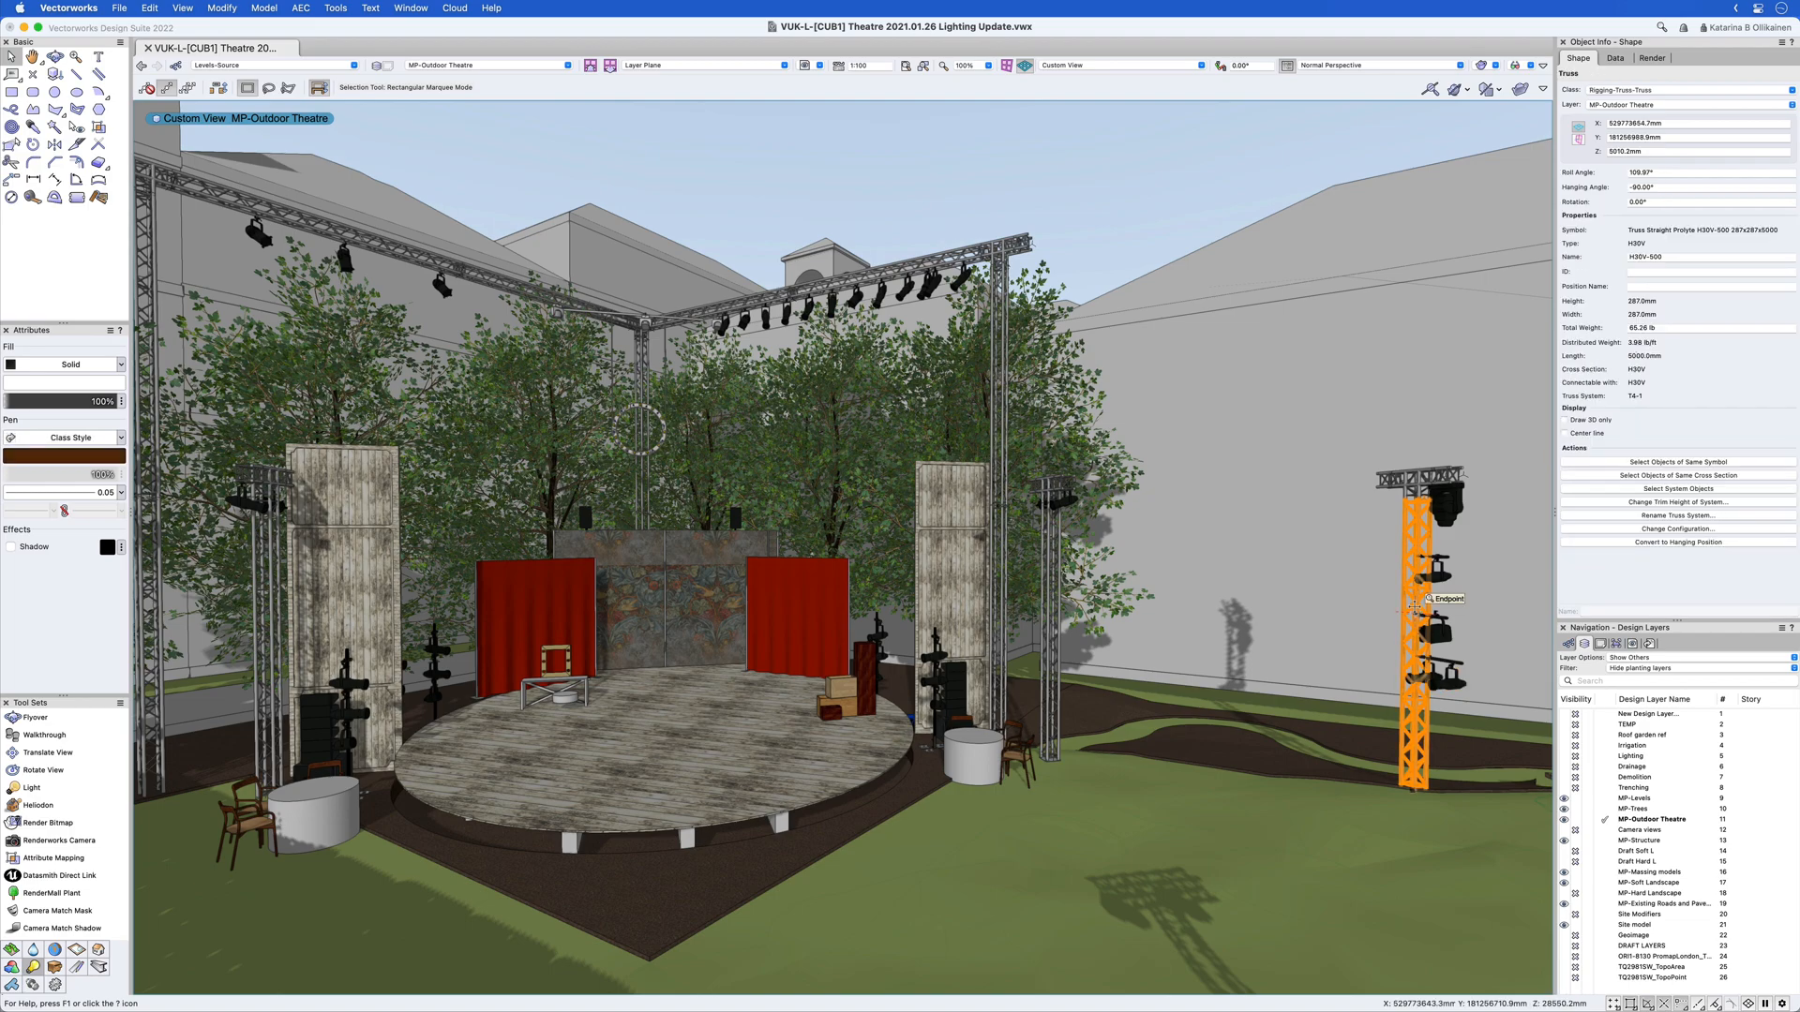
{"action": "left_click", "coordinate": [1616, 59]}
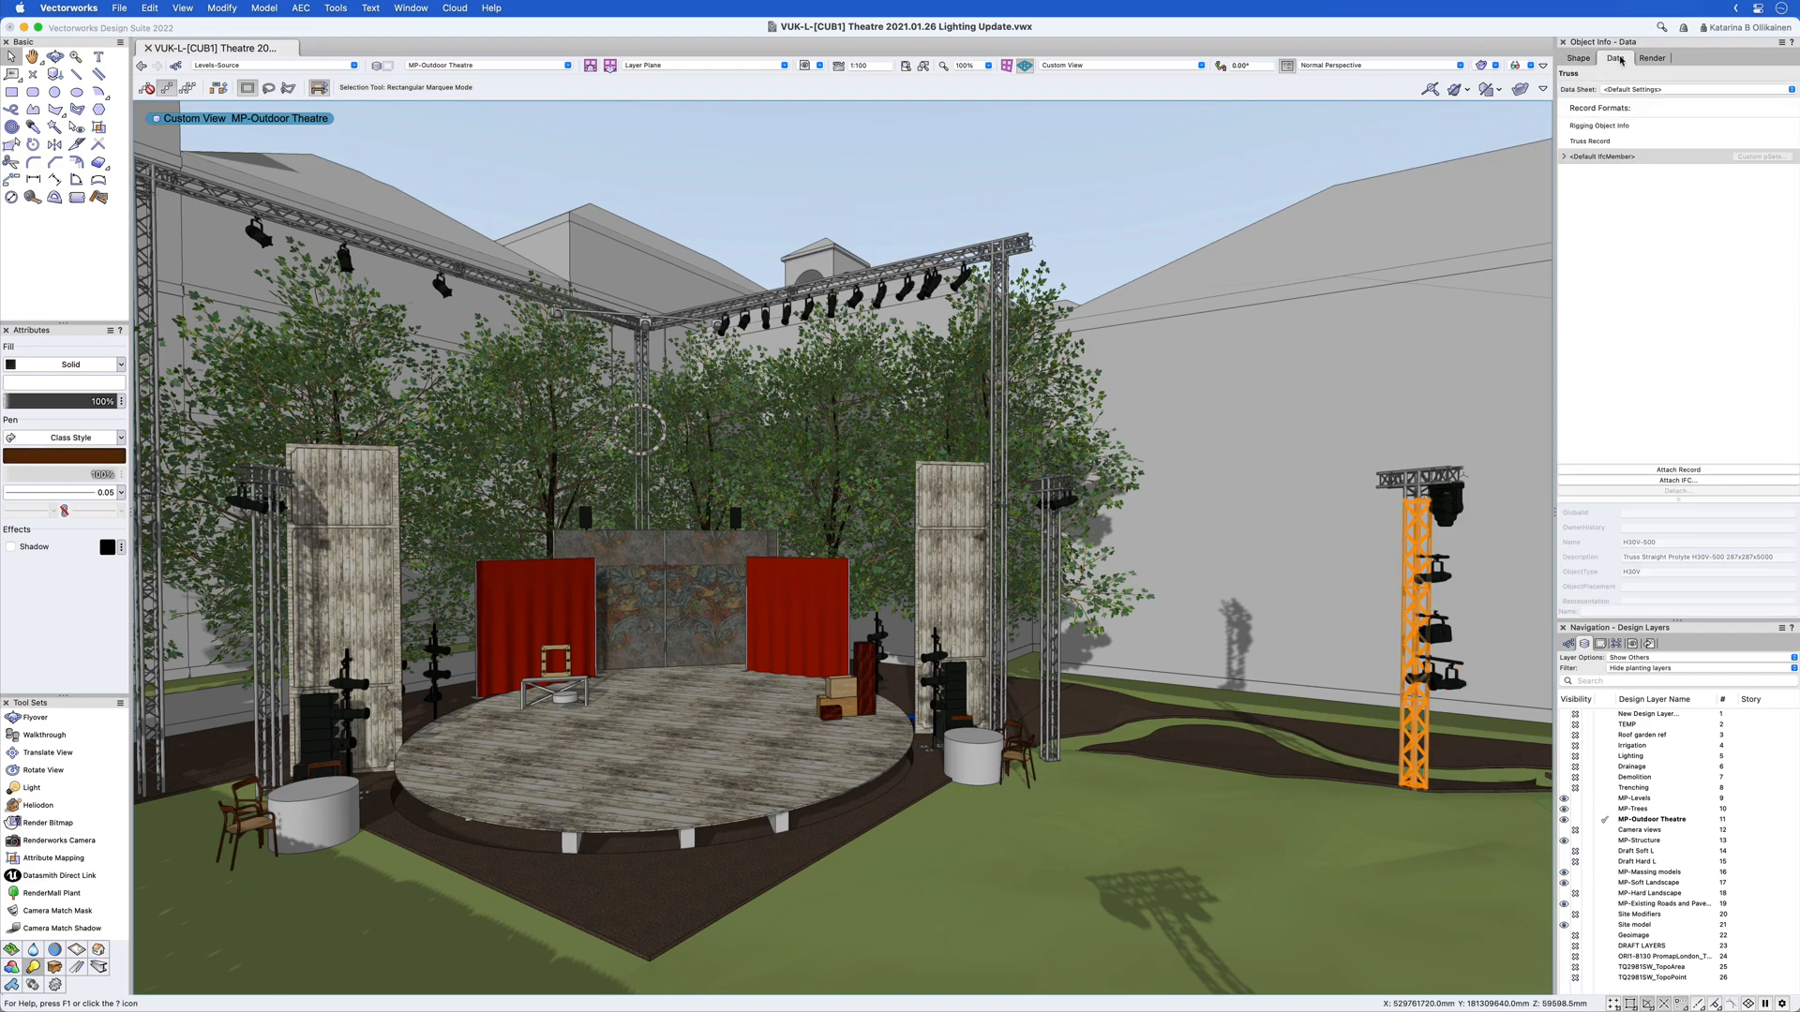
{"action": "left_click", "coordinate": [1564, 156]}
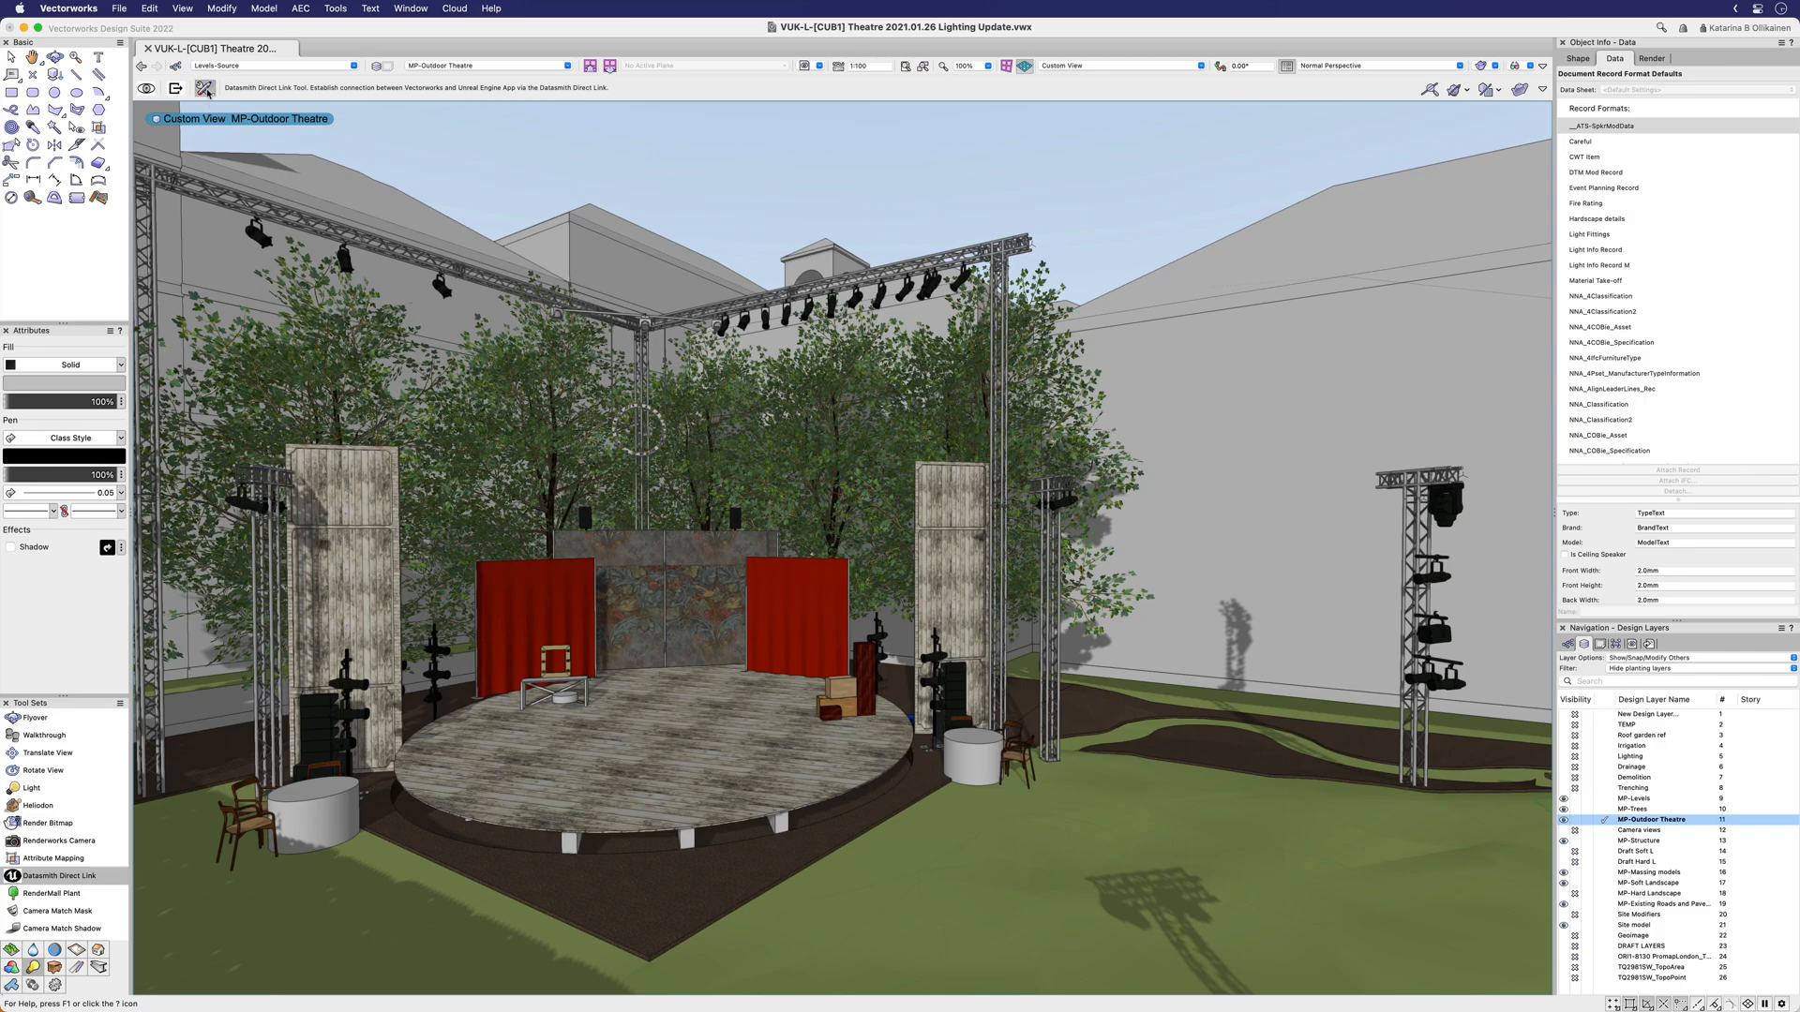
Activate the Light tool in the outdoor theatre drawing
{"action": "left_click", "coordinate": [204, 88]}
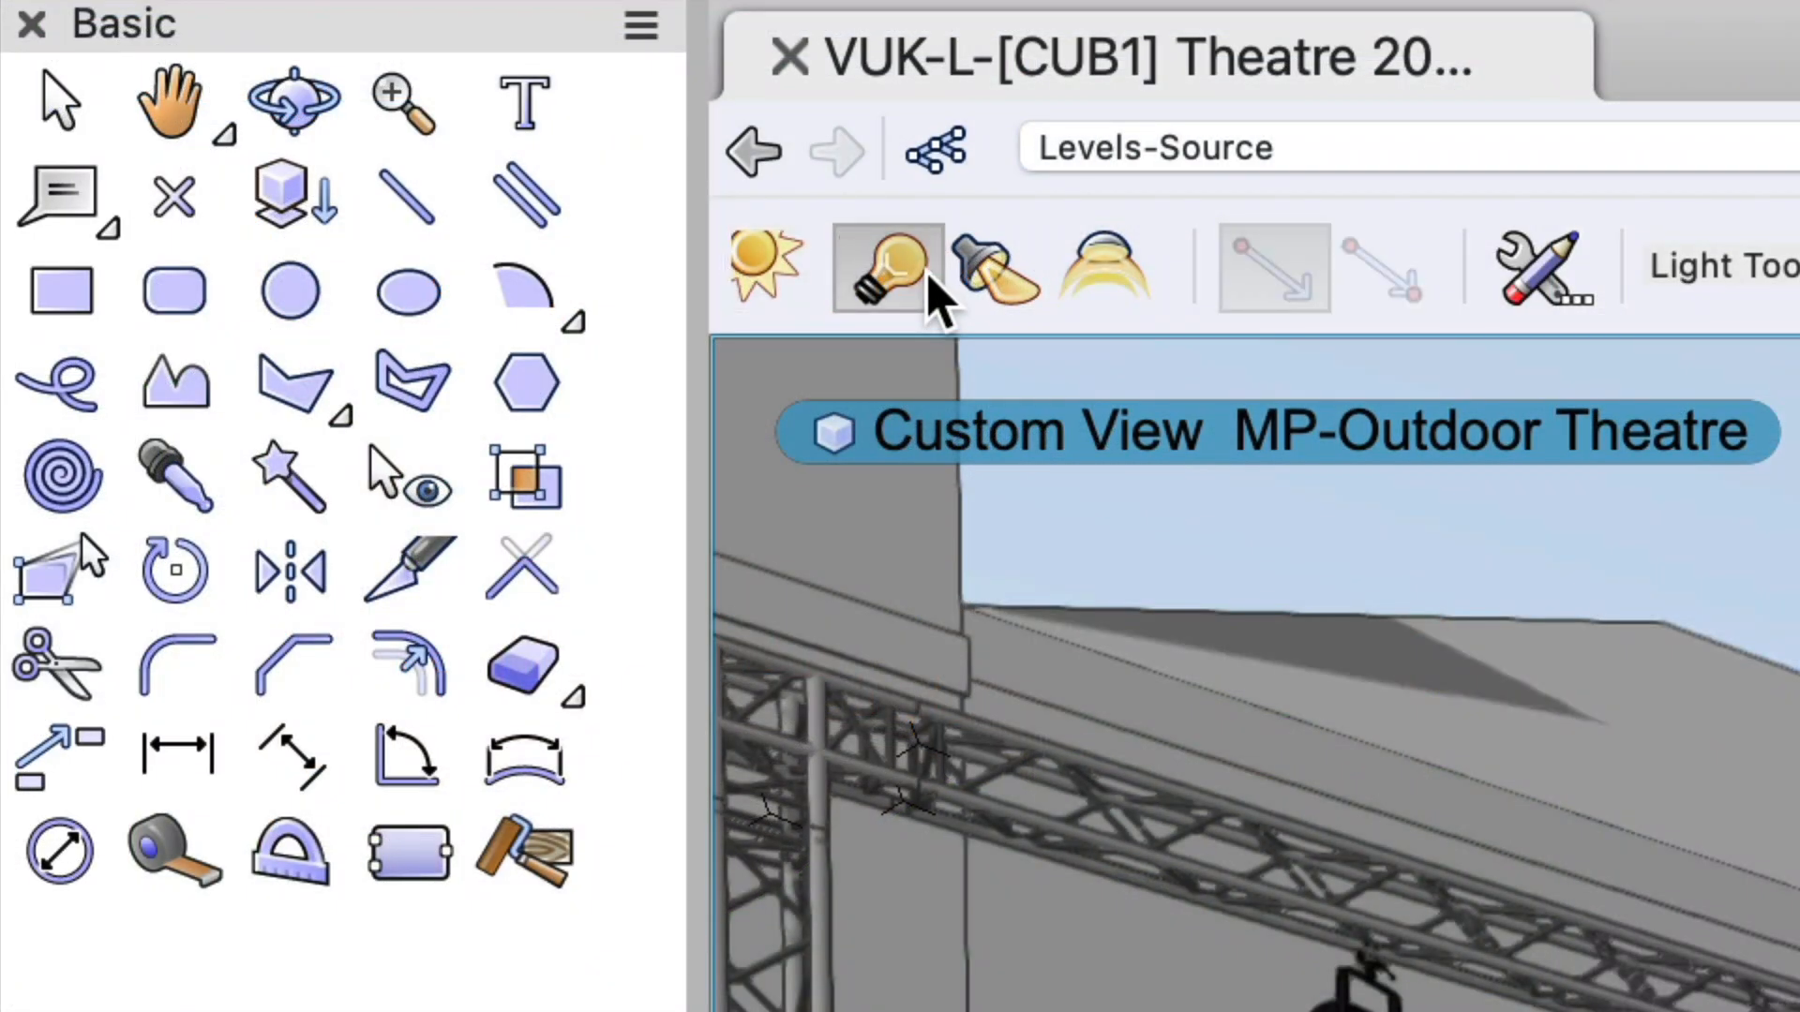
Choose Point Light as the Light tool's light type
{"action": "left_click", "coordinate": [779, 267]}
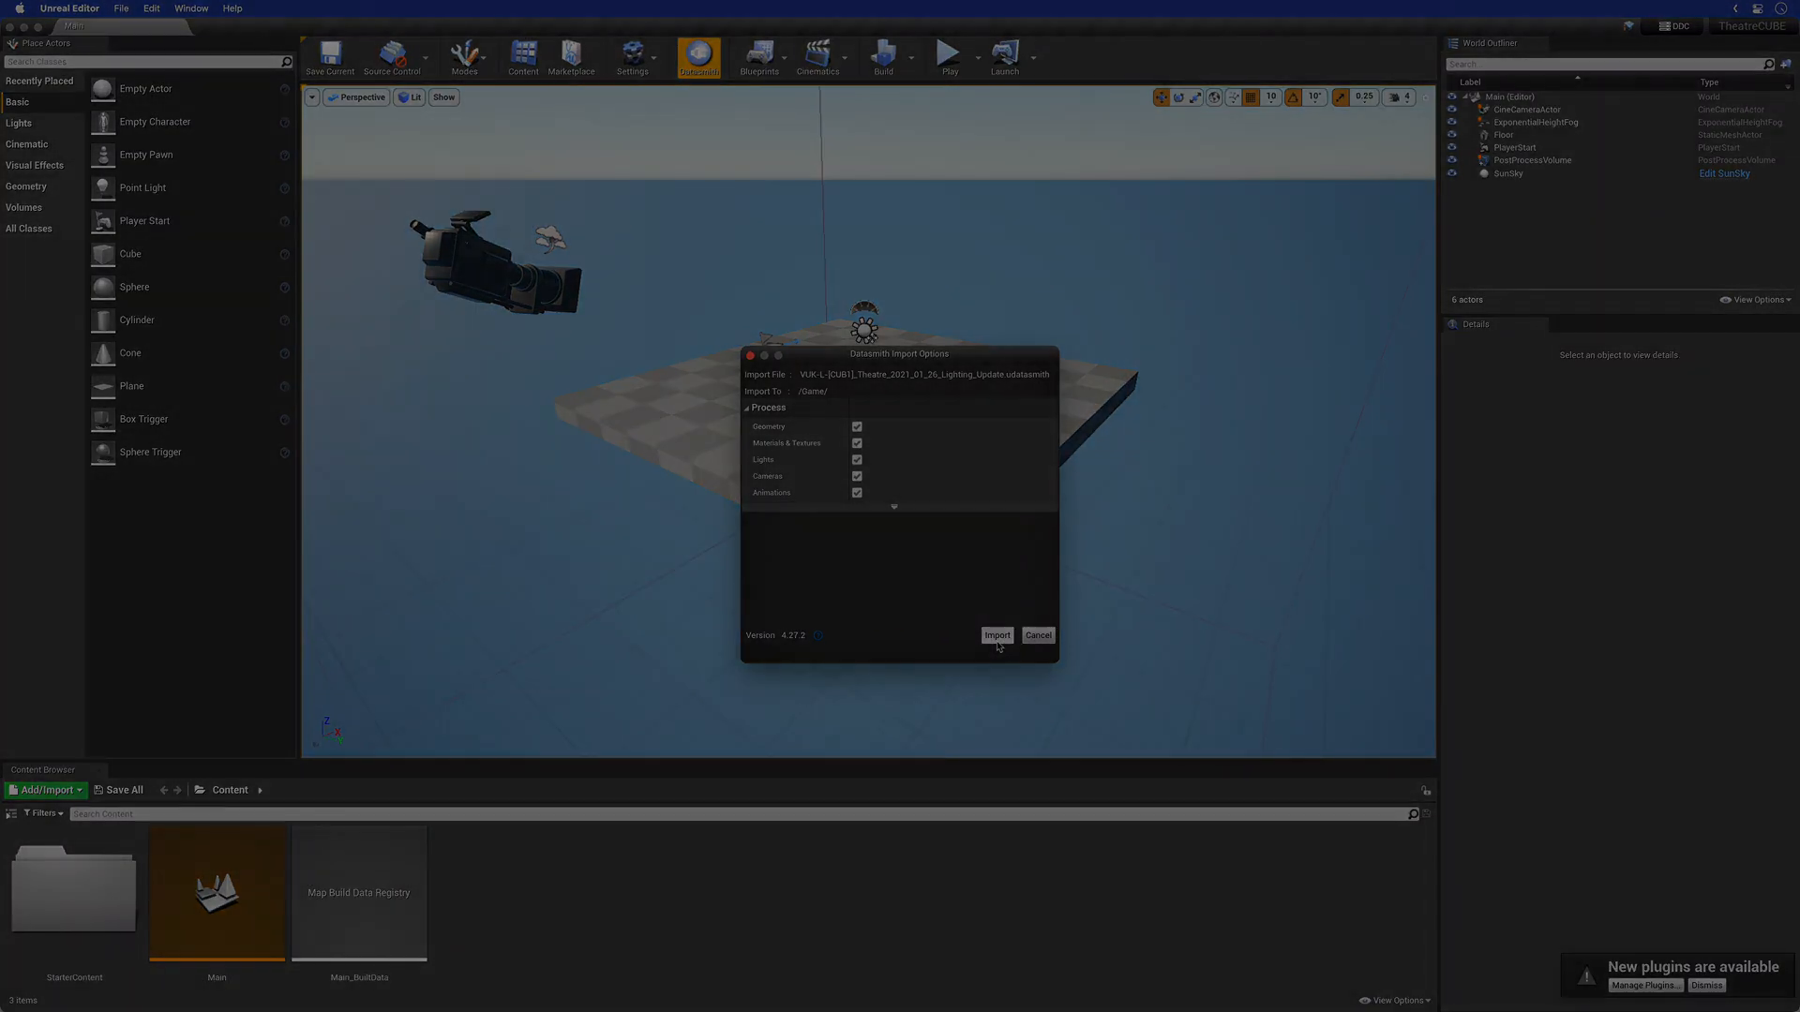
Import the theatre Datasmith file with geometry, materials, lights, cameras and animations
{"action": "left_click", "coordinate": [996, 634]}
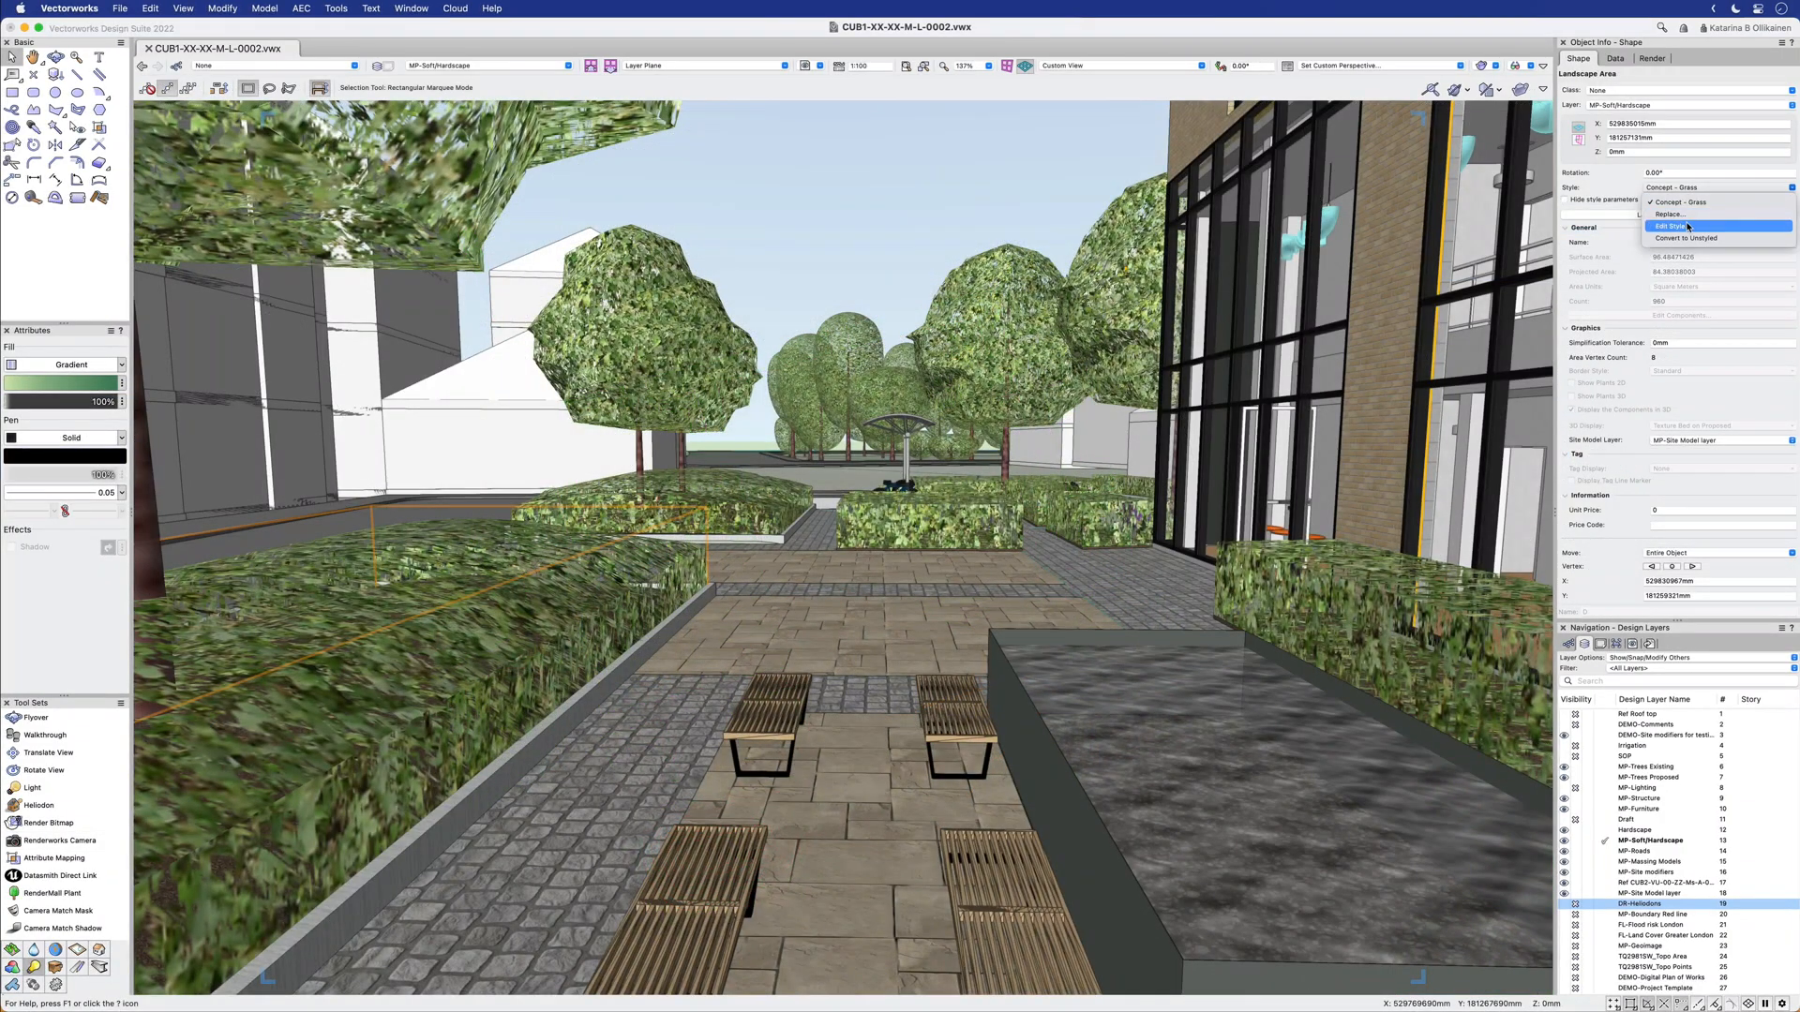
Edit the Concept - Grass landscape area style to view its four-plant list
{"action": "left_click", "coordinate": [1673, 225]}
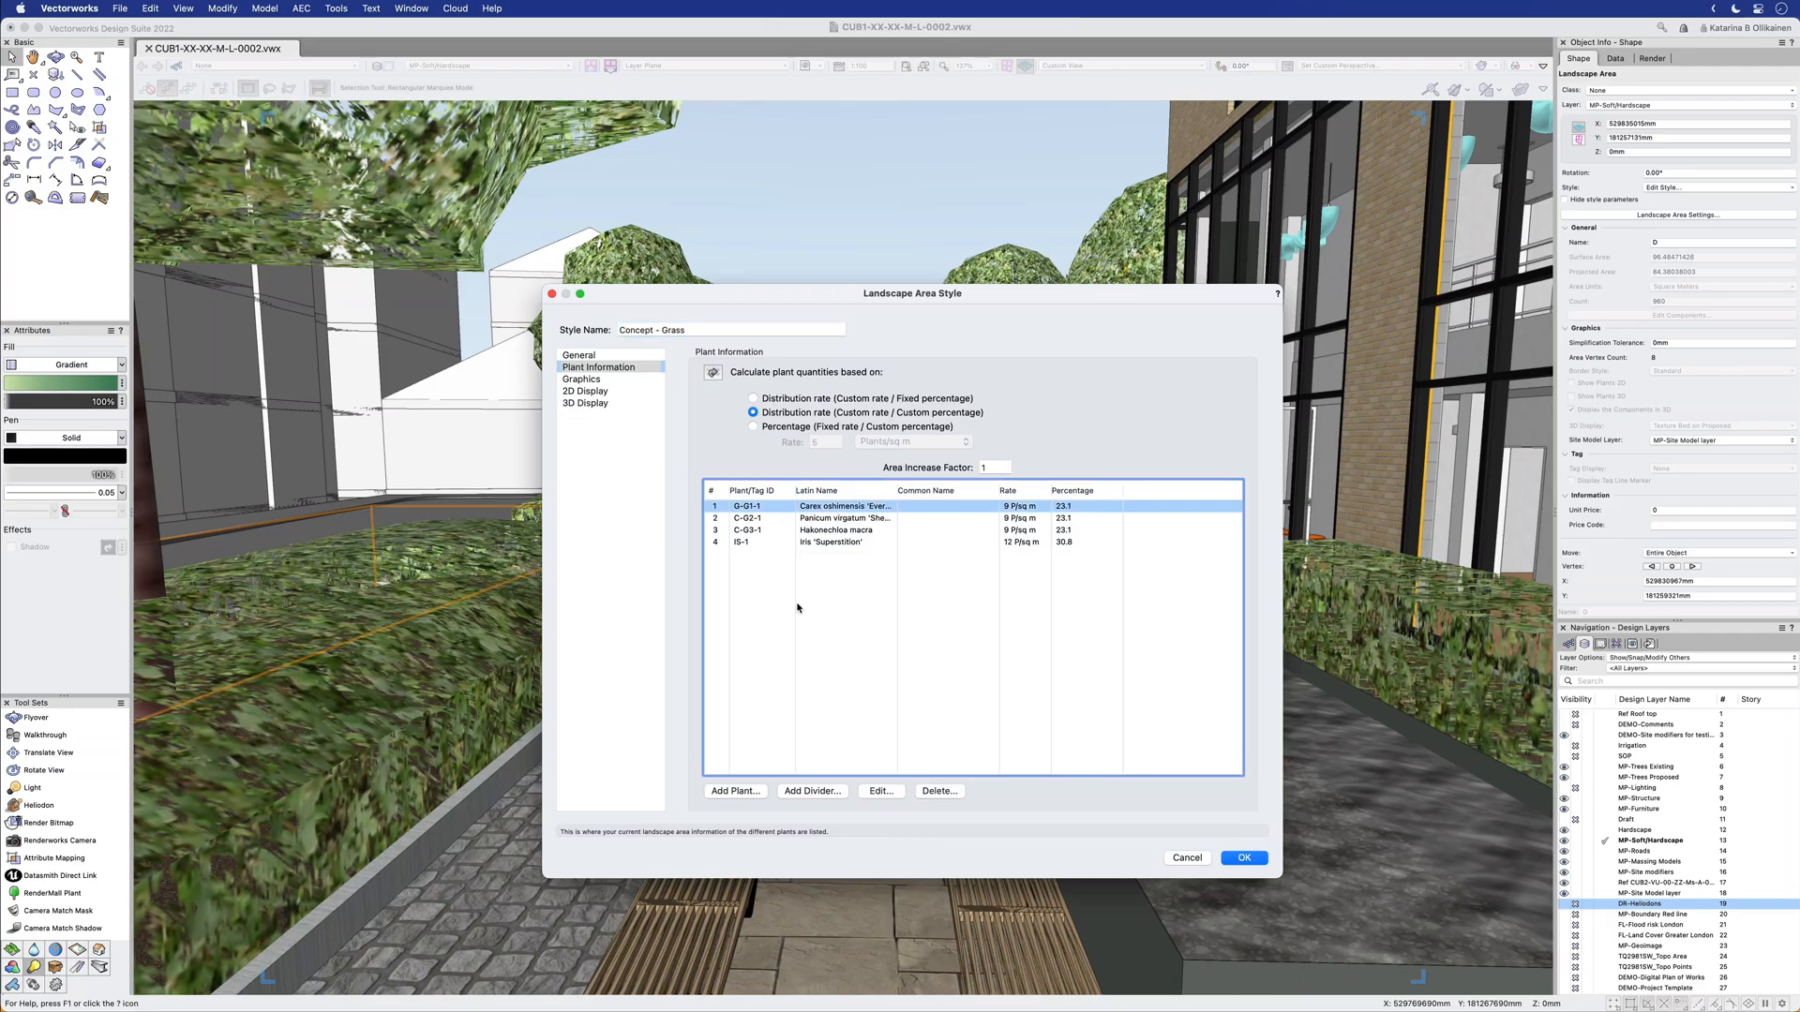